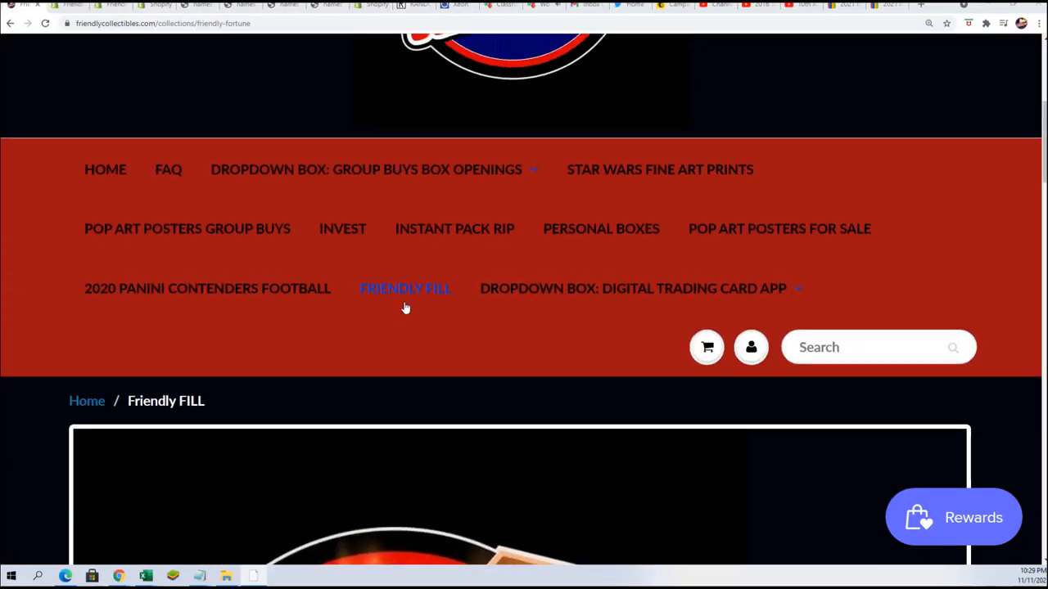
Locate and select the graded Marvels group box on the Friendly Collectibles page
scroll(down, 3)
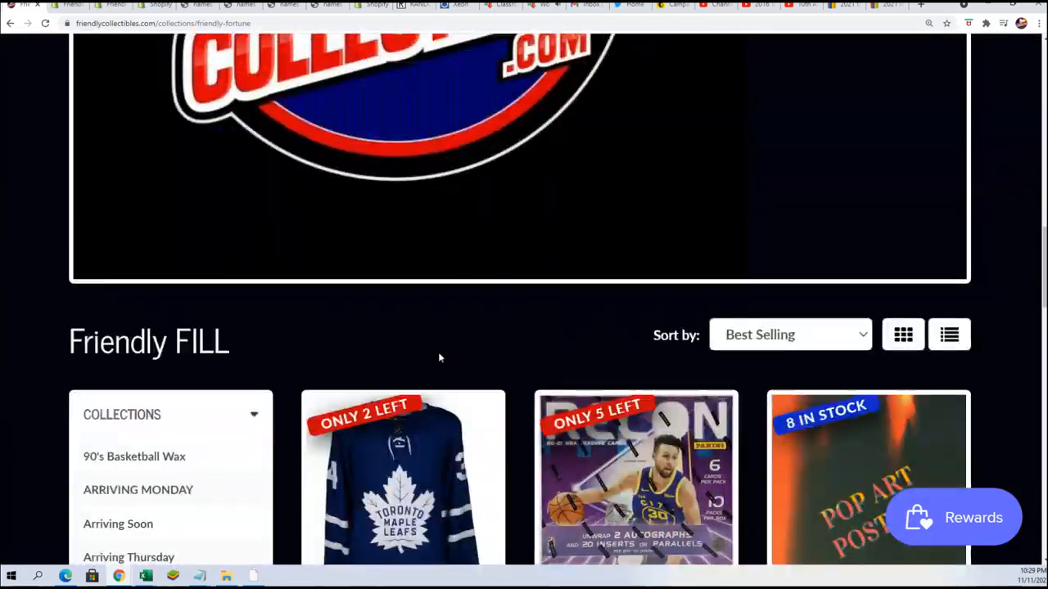
scroll(down, 3)
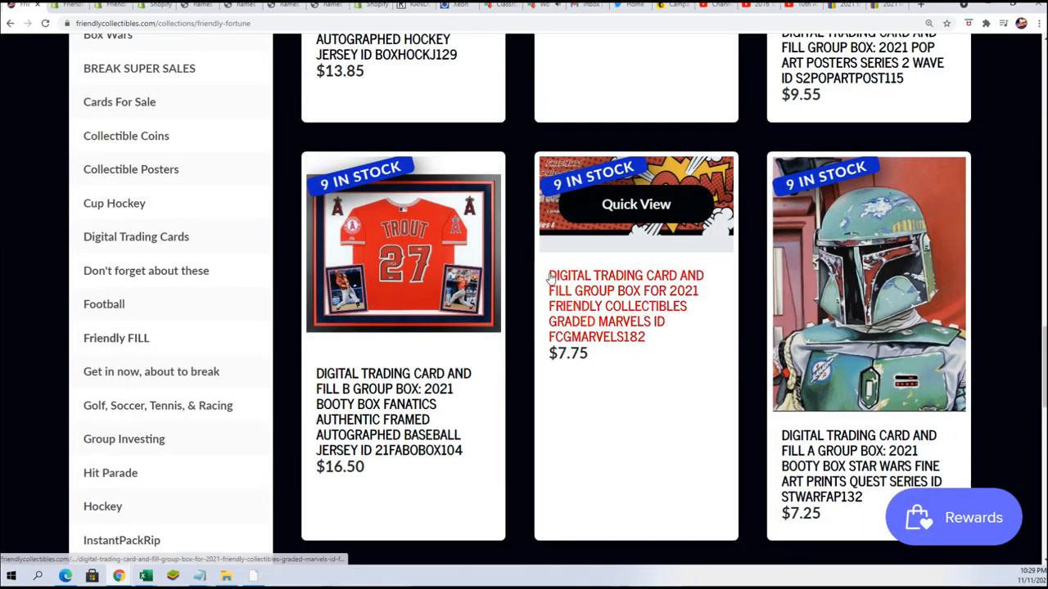
triple_click(625, 306)
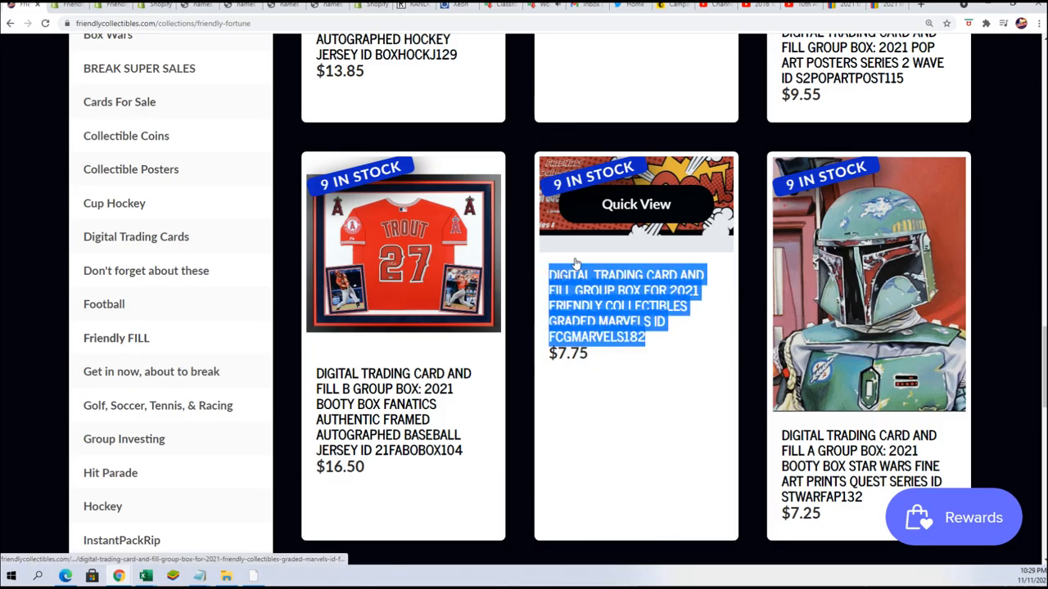
mouse_move(958, 184)
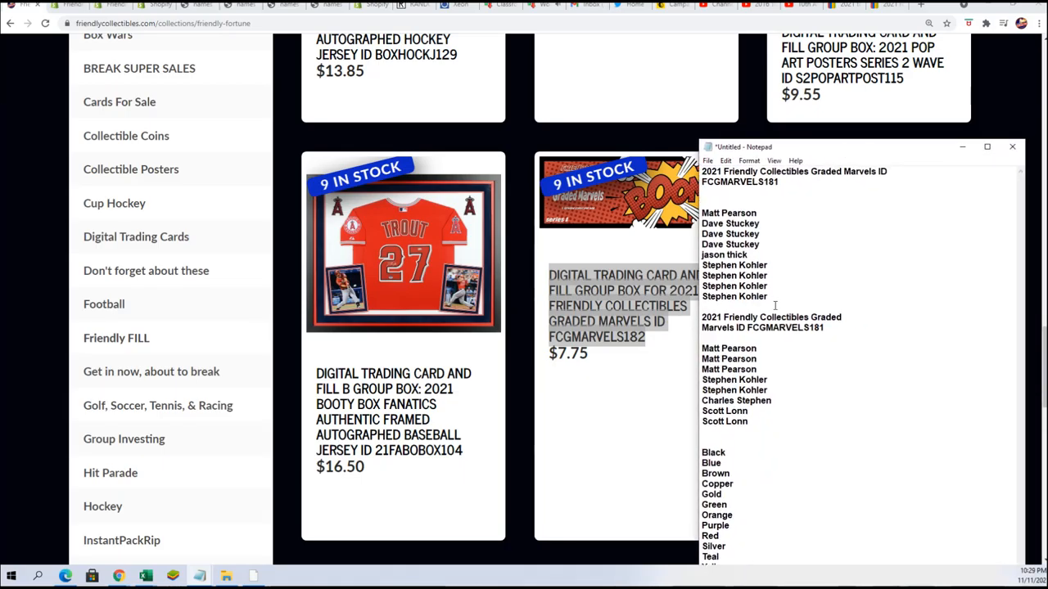
Copy that box's list of owner names from the Notepad notes
drag(720, 223, 746, 297)
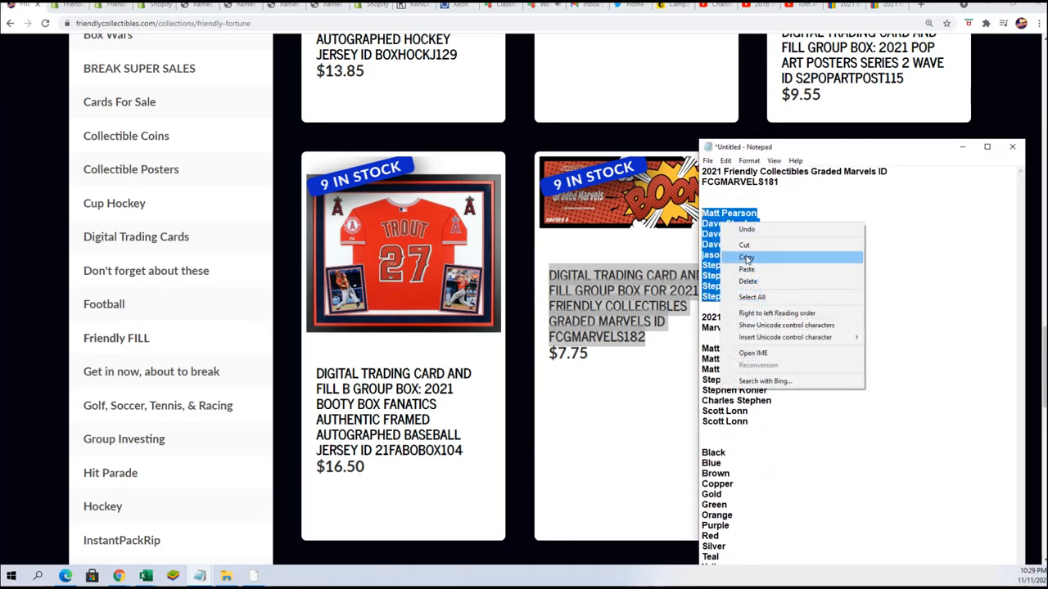
click(746, 255)
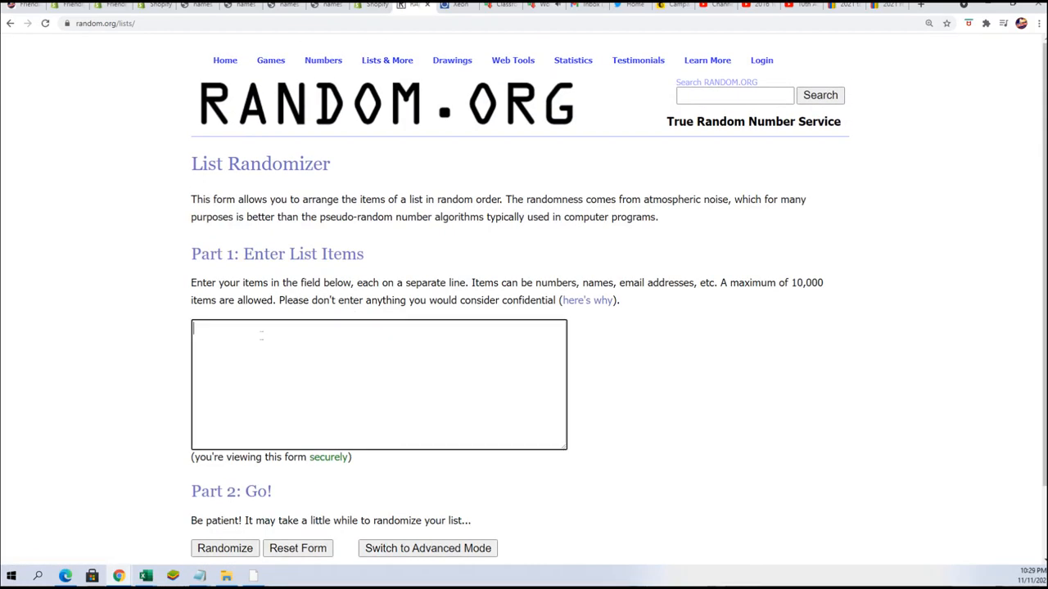
text(Matt Pearson)
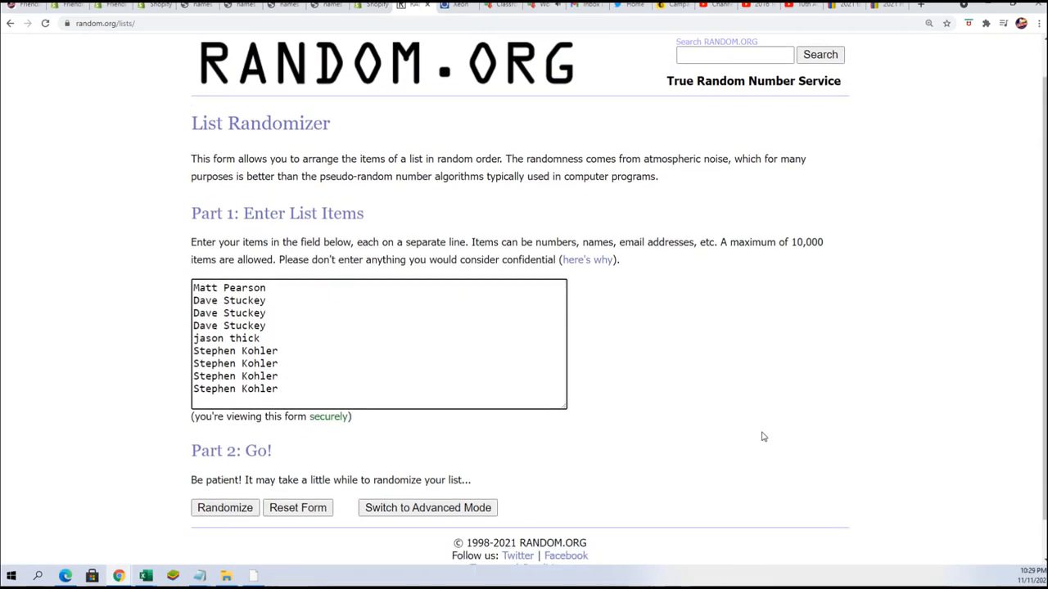
click(225, 508)
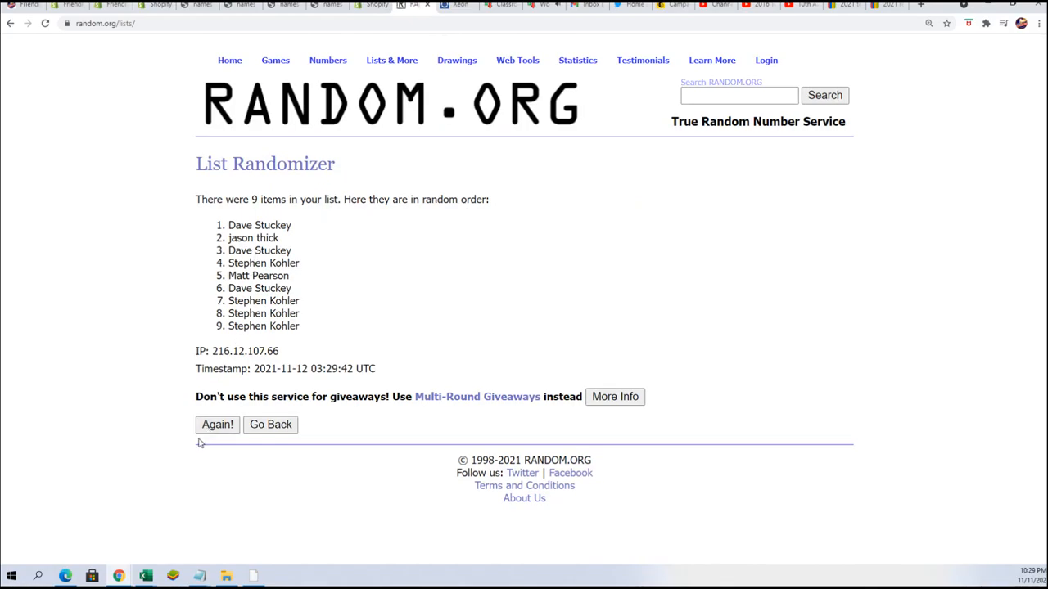
click(216, 424)
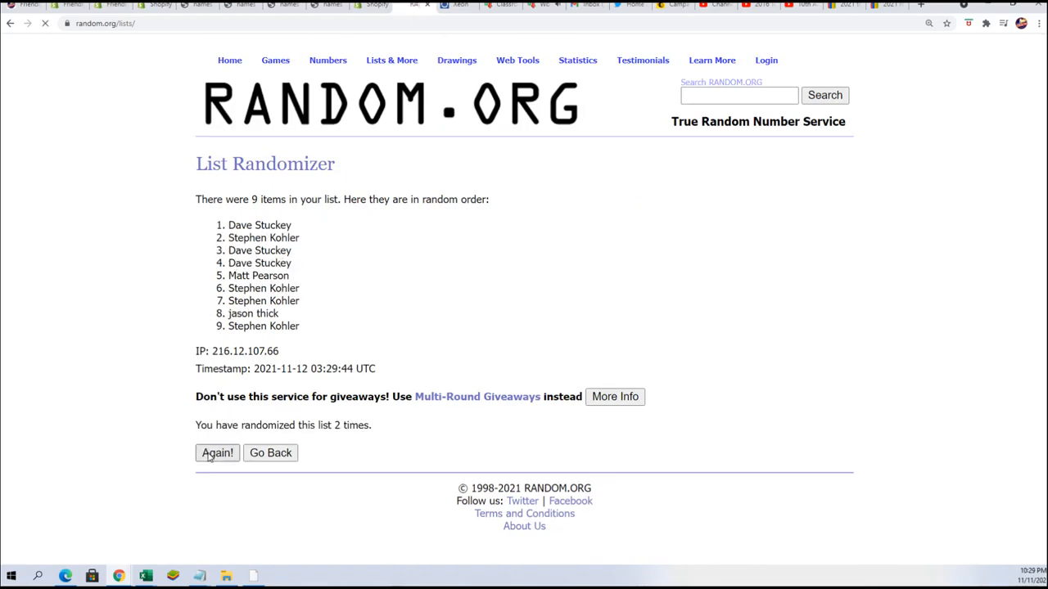
click(216, 452)
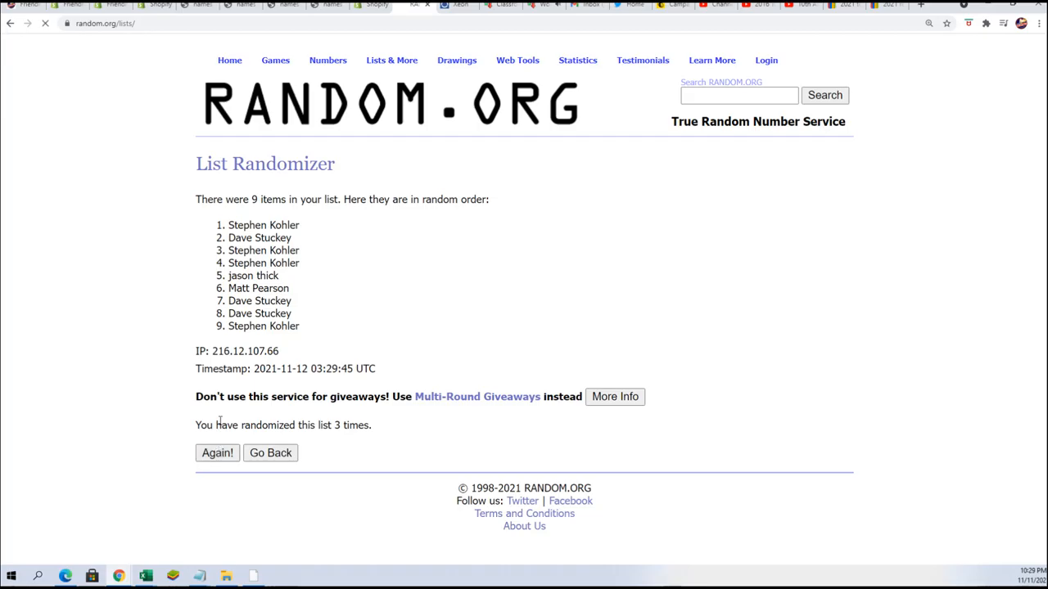
click(216, 451)
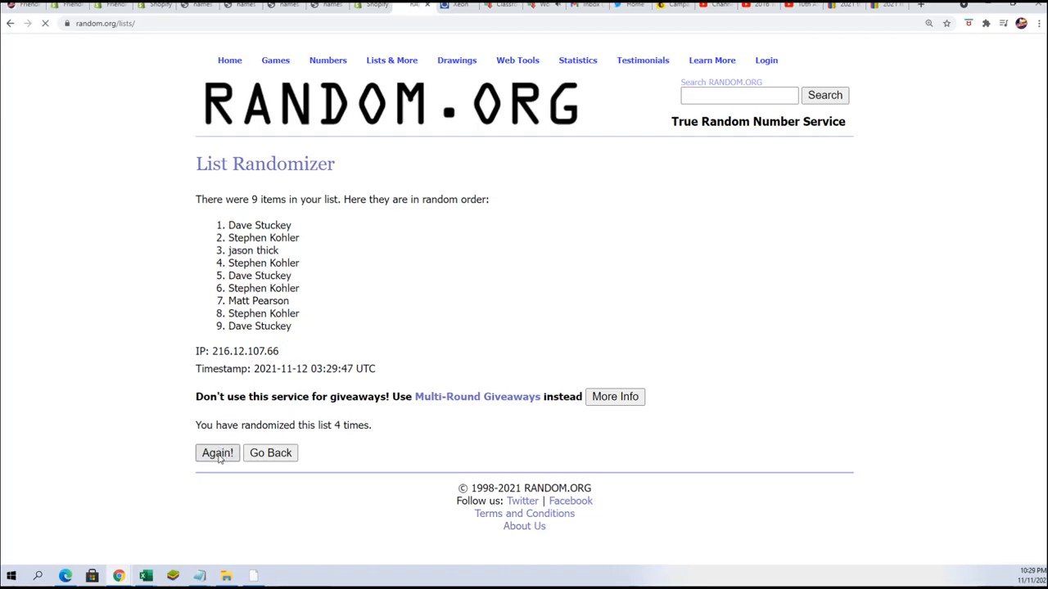
click(216, 452)
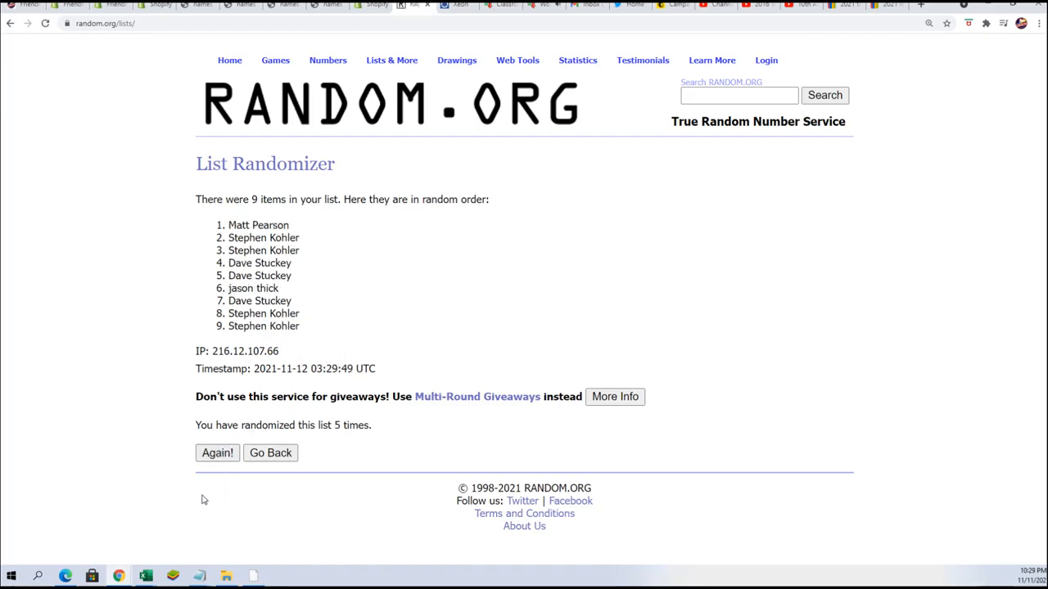
click(216, 452)
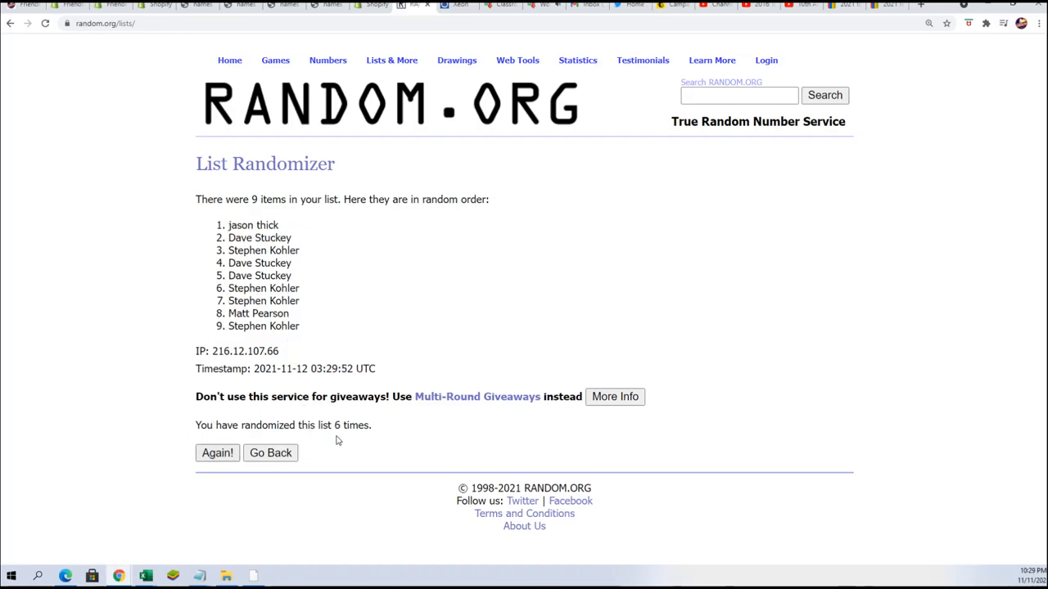
click(216, 452)
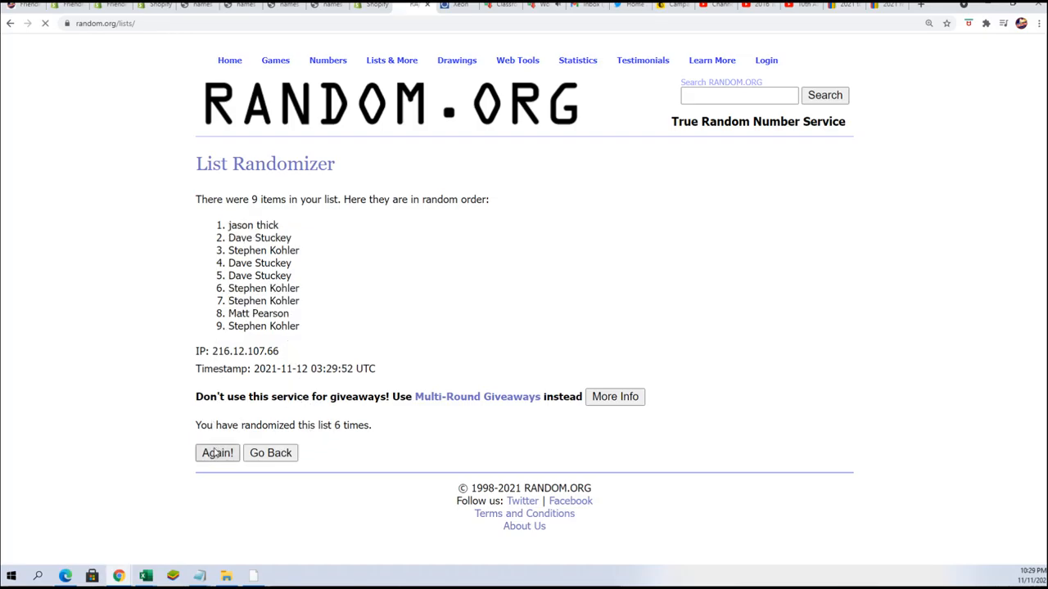
click(216, 452)
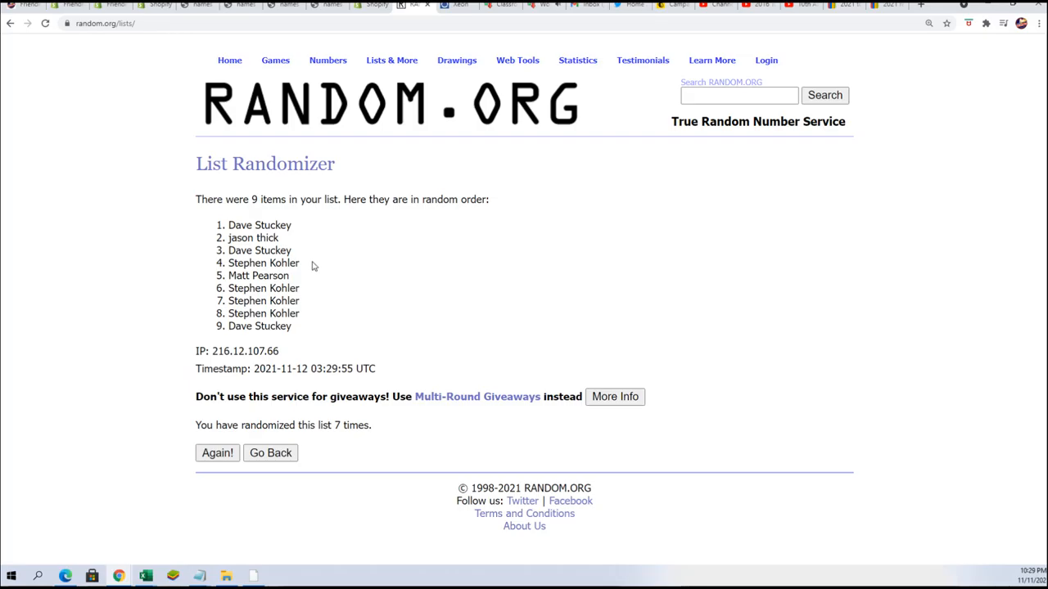
Copy the top four names of the final shuffled order
right_click(279, 243)
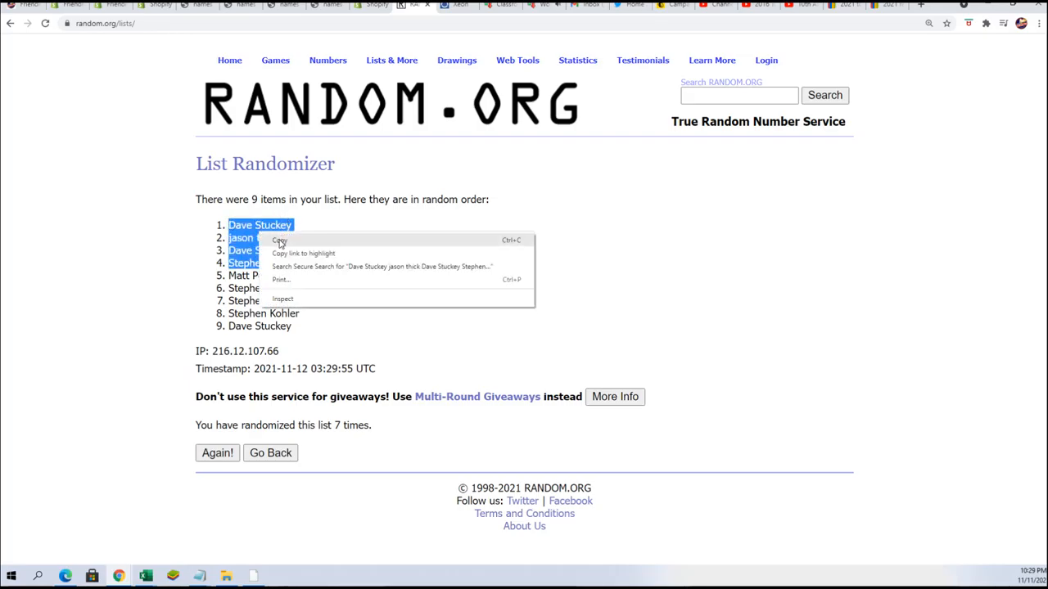
click(417, 262)
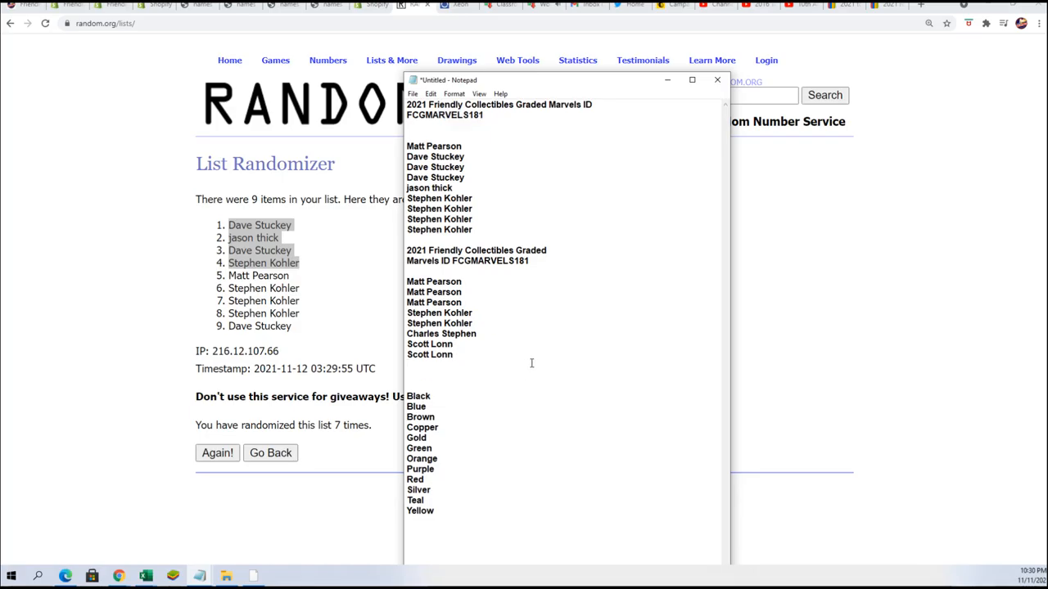
text(Dave Stuckey)
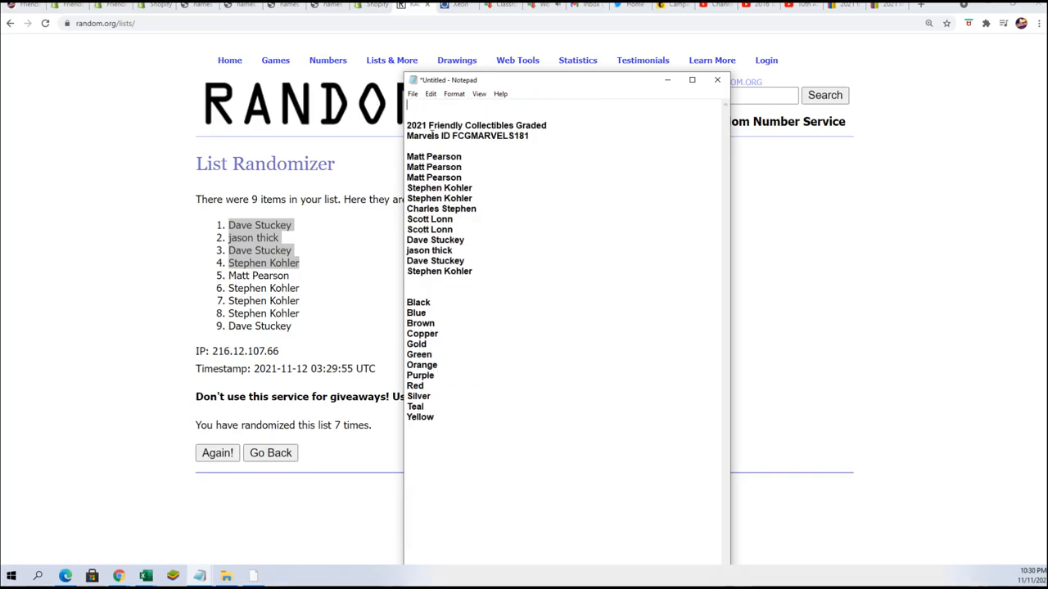
drag(406, 157, 473, 272)
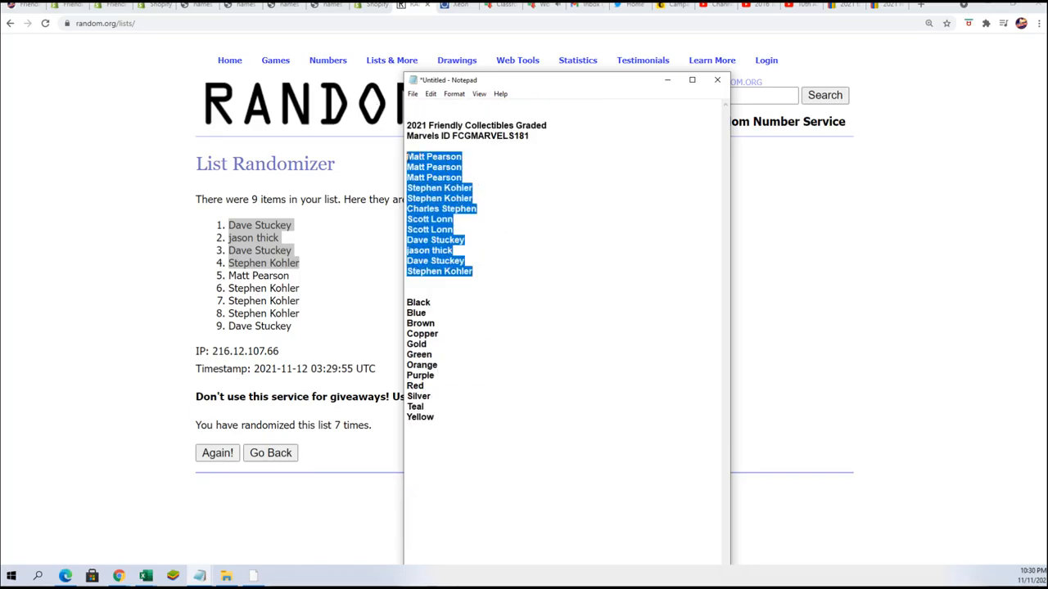
click(717, 78)
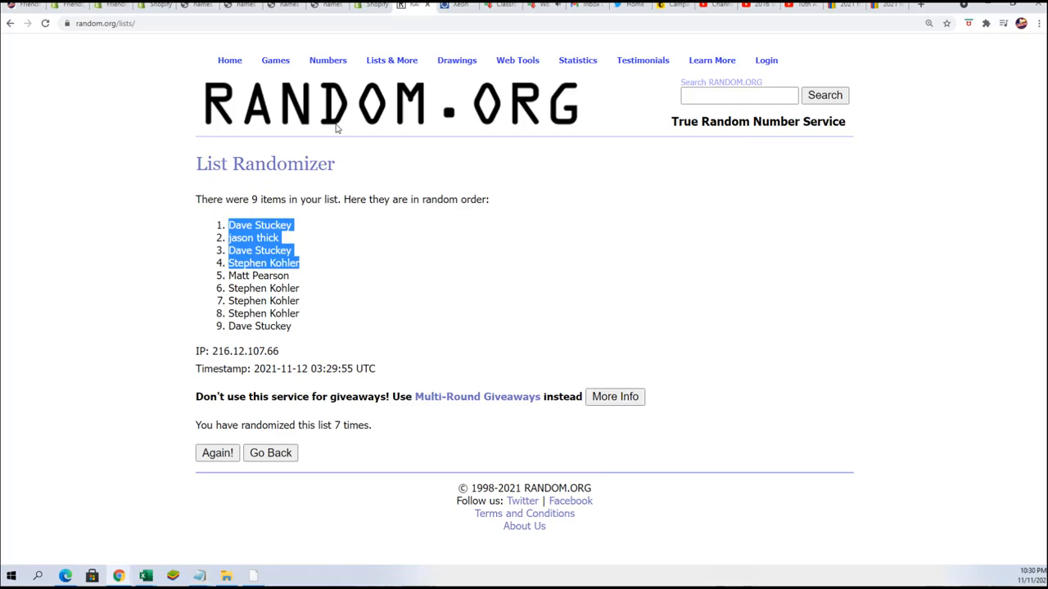
click(270, 451)
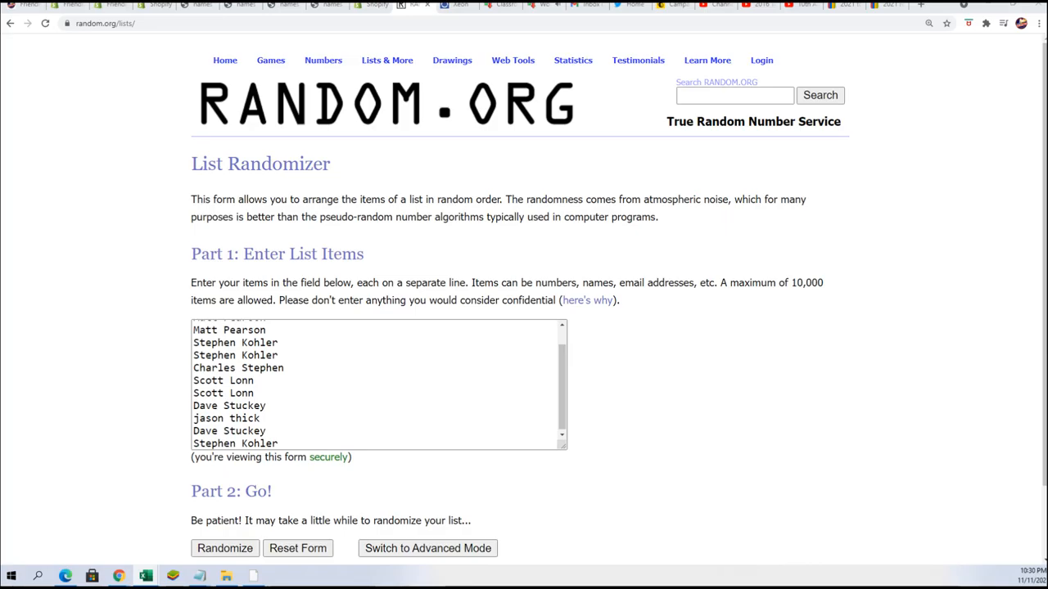
Check the owners-and-colors spreadsheet, then randomize the twelve owner names seven times
click(144, 576)
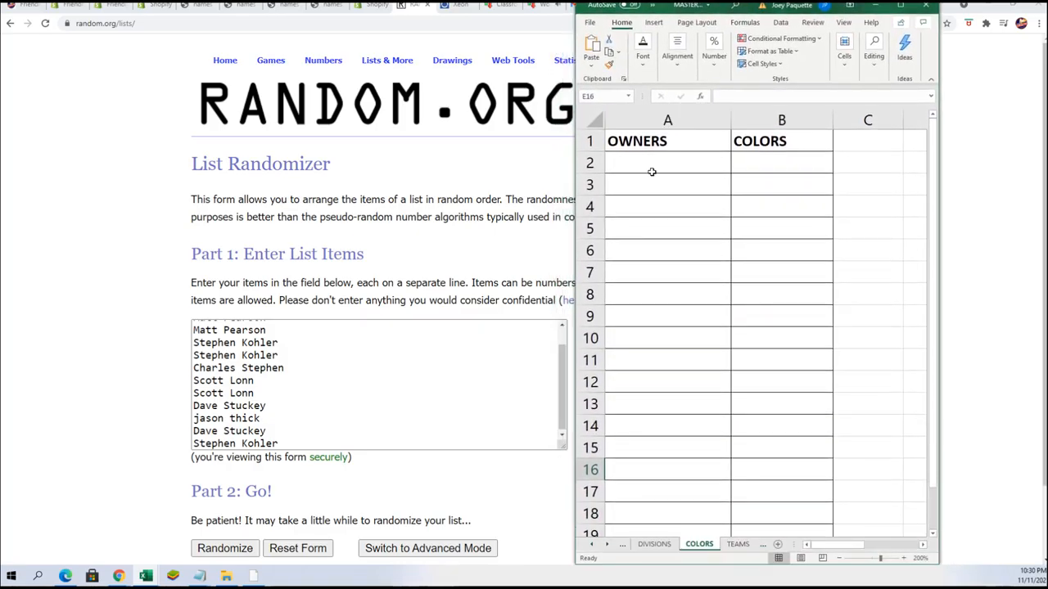
scroll(down, 3)
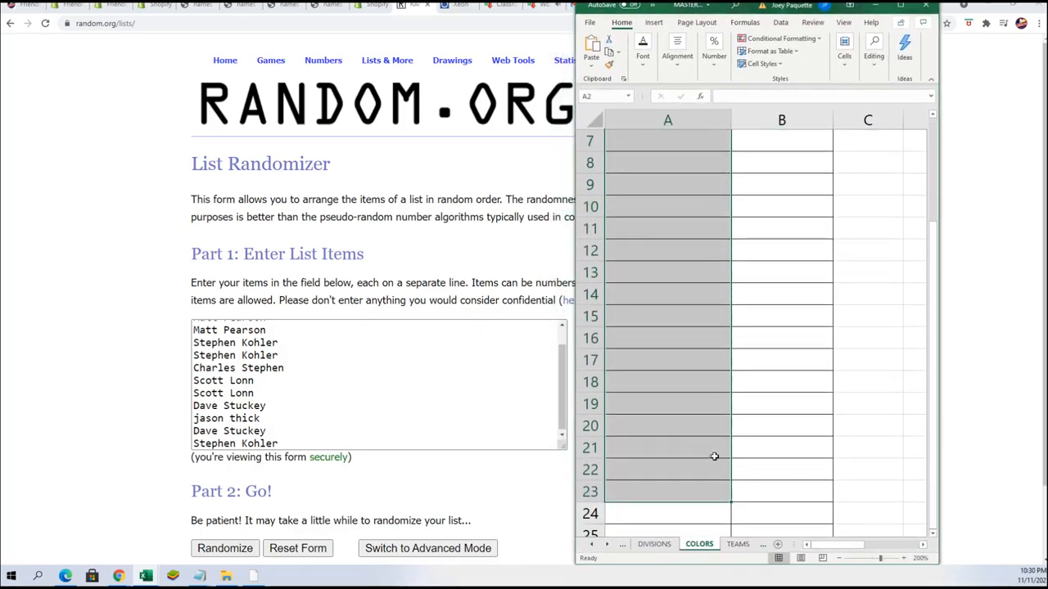
scroll(up, 3)
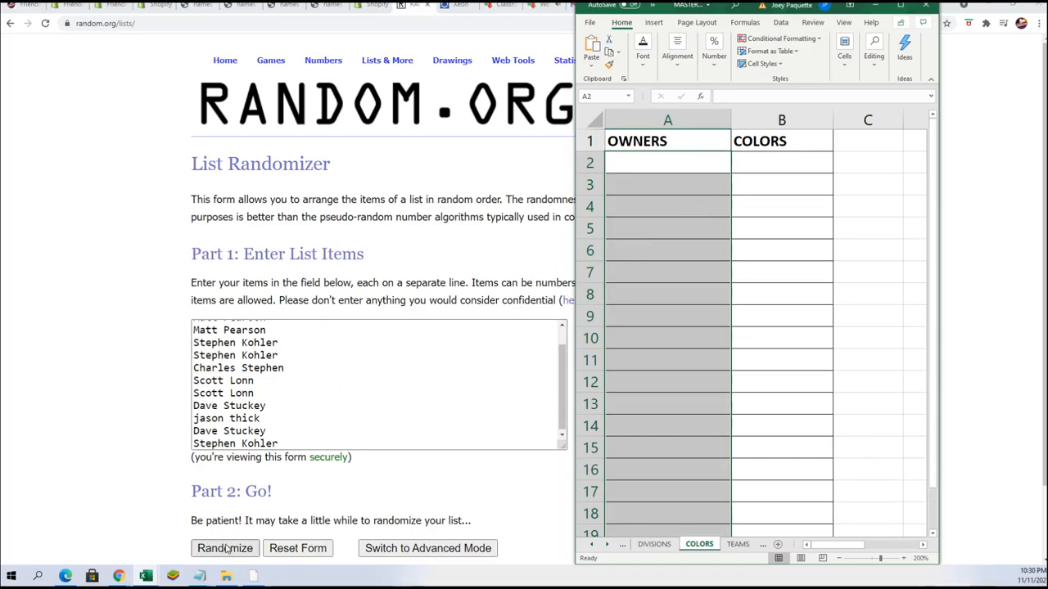
click(224, 549)
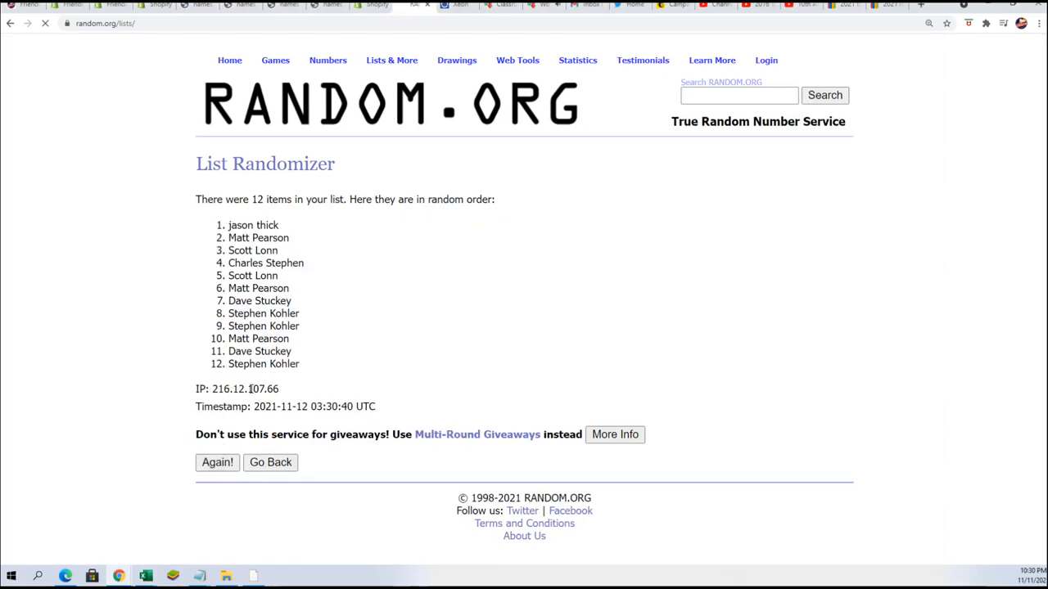
click(216, 462)
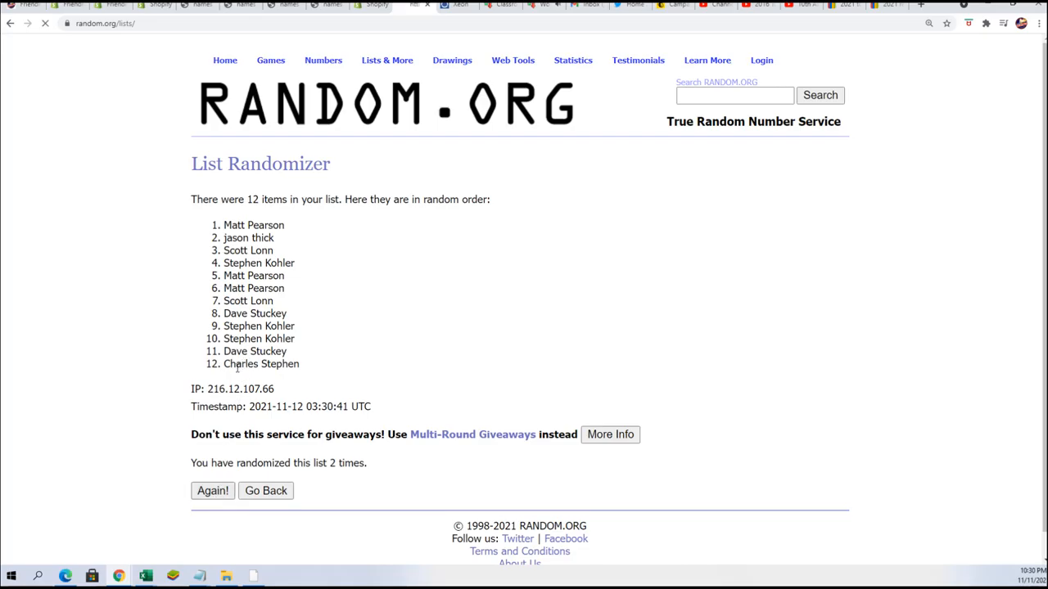
click(213, 491)
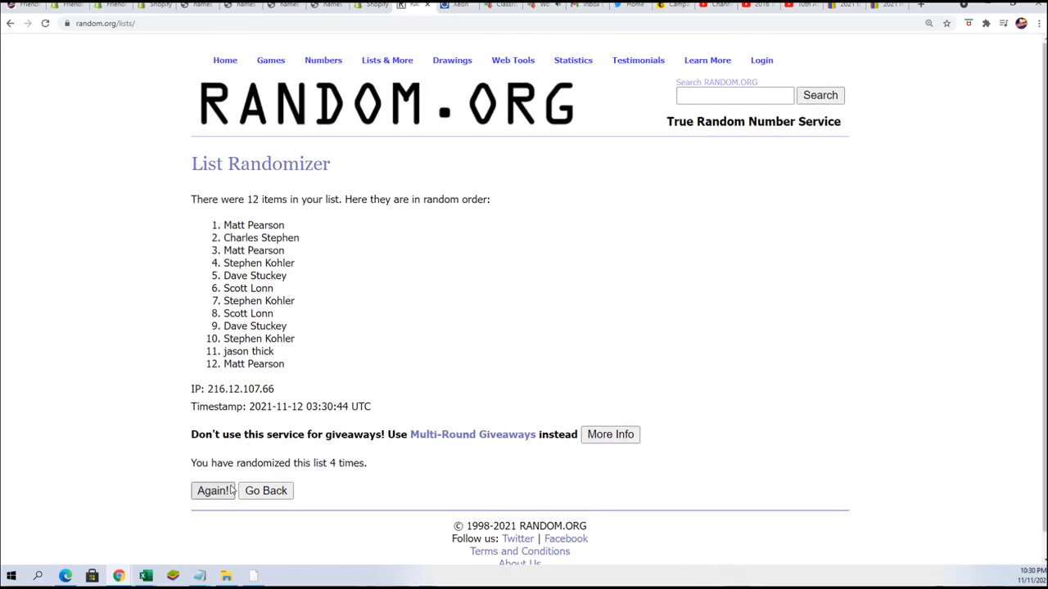
click(213, 491)
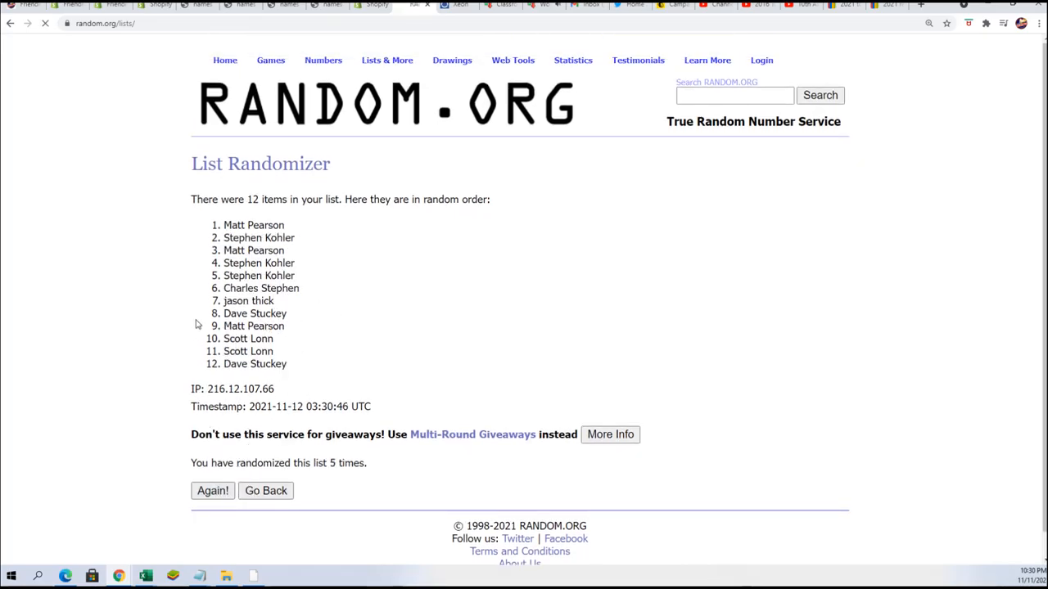
click(212, 491)
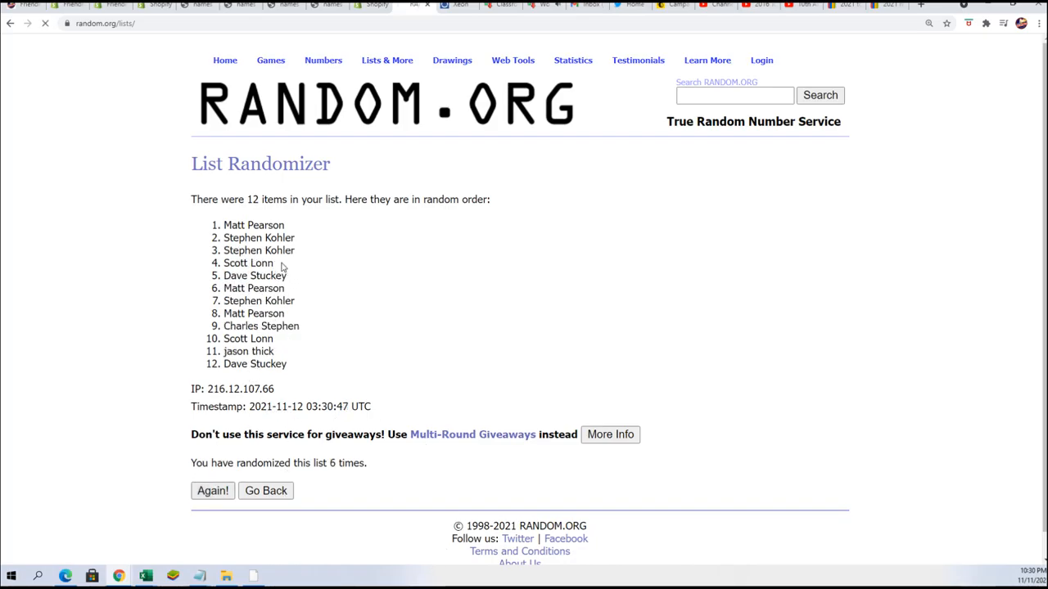
click(212, 491)
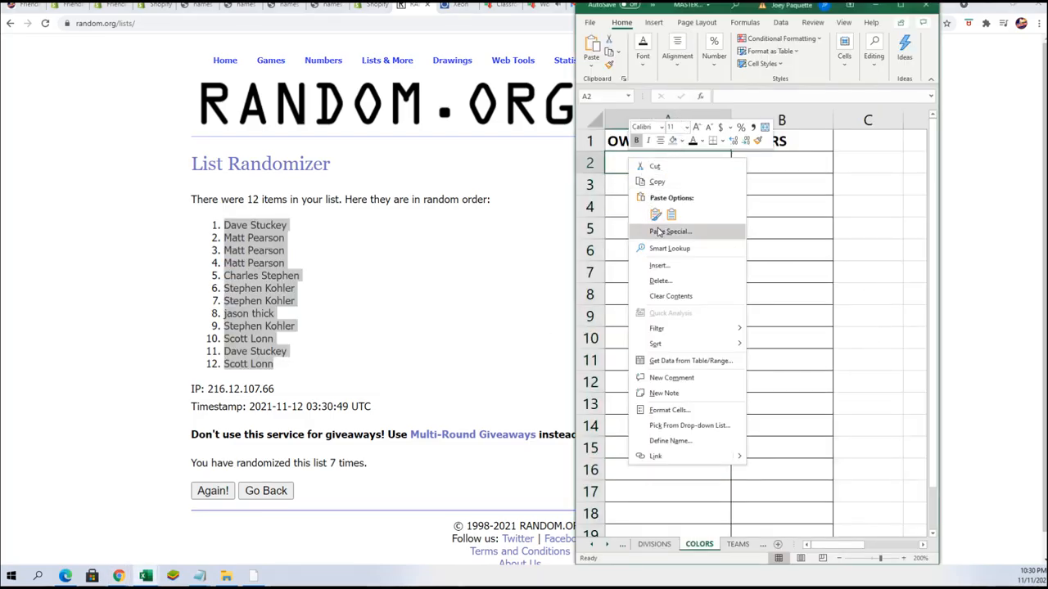
Paste the shuffled twelve owner names into the OWNERS column as plain text and return to the randomizer form
click(670, 231)
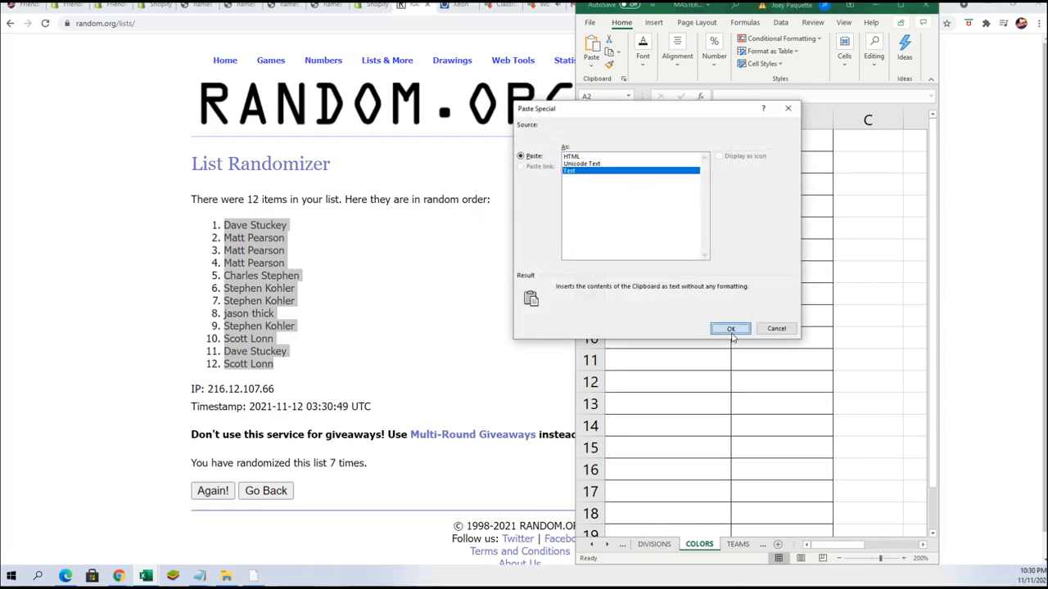
click(730, 327)
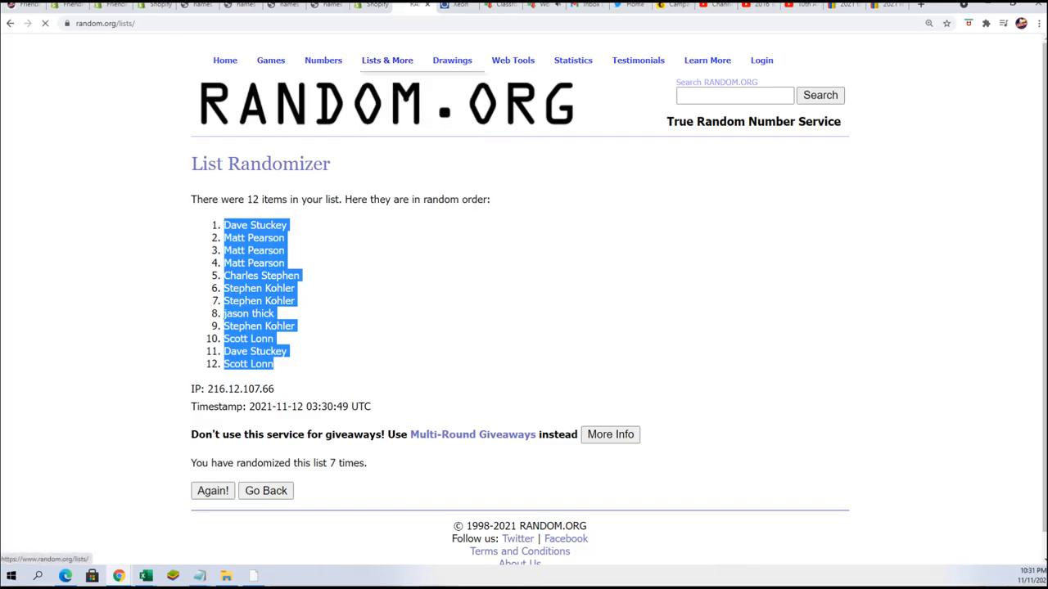
click(265, 492)
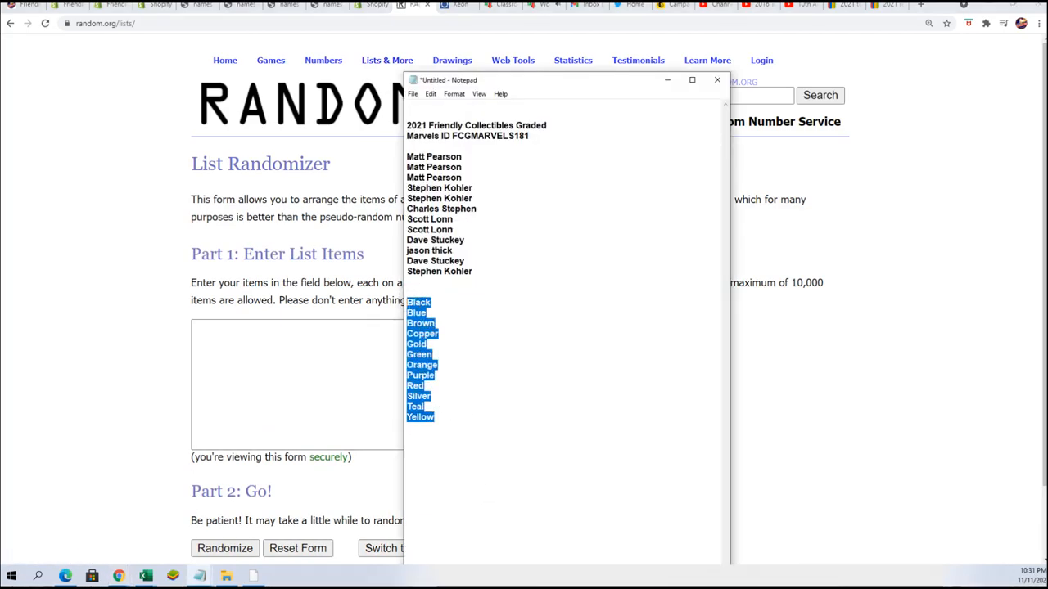
Copy the twelve colour names from Notepad into the list and randomize them seven times
right_click(423, 339)
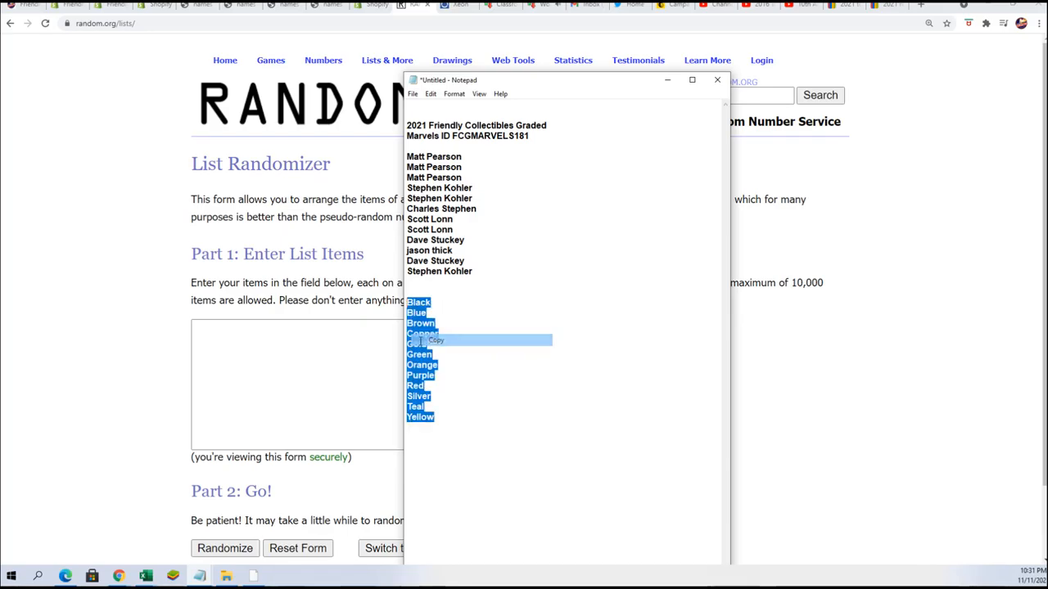
click(717, 78)
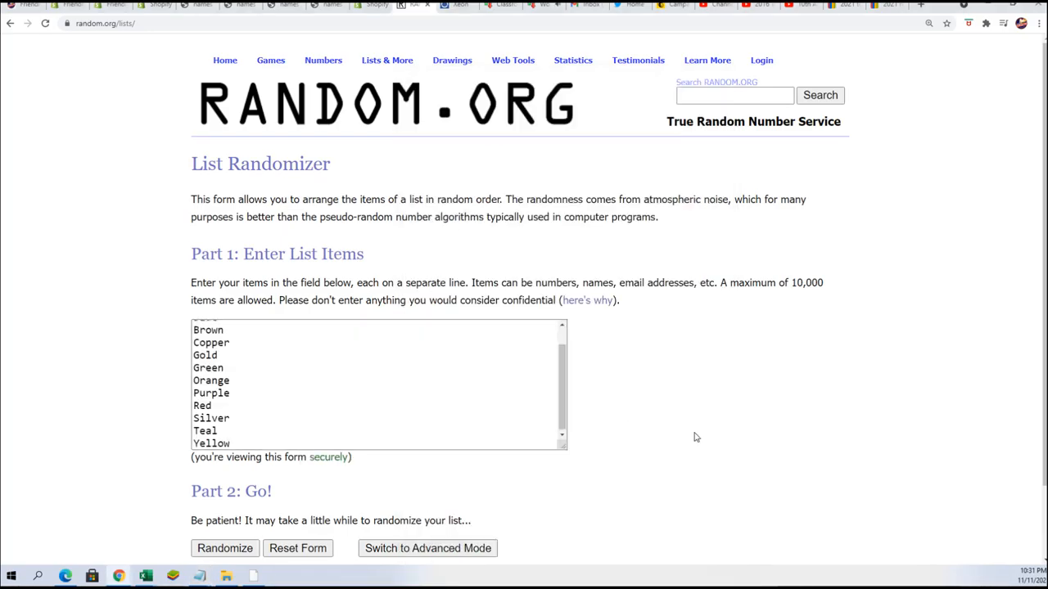
click(224, 548)
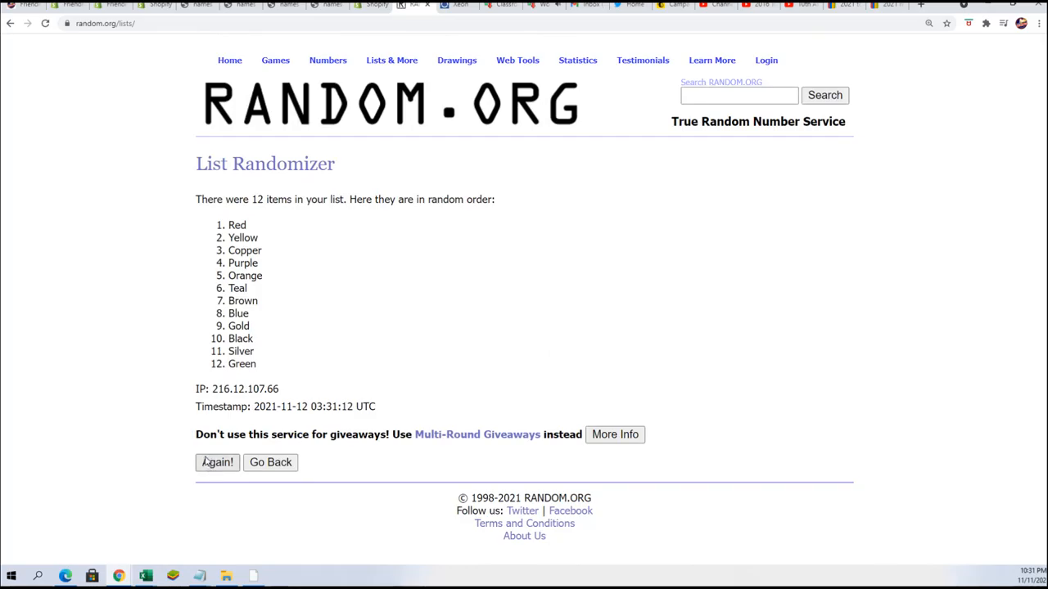
click(216, 461)
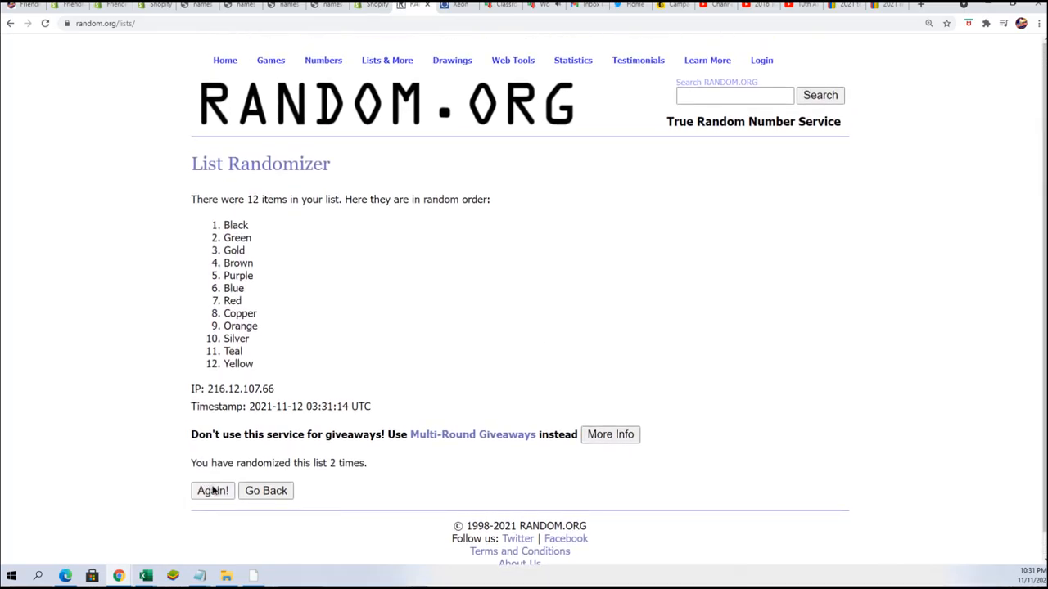
click(213, 491)
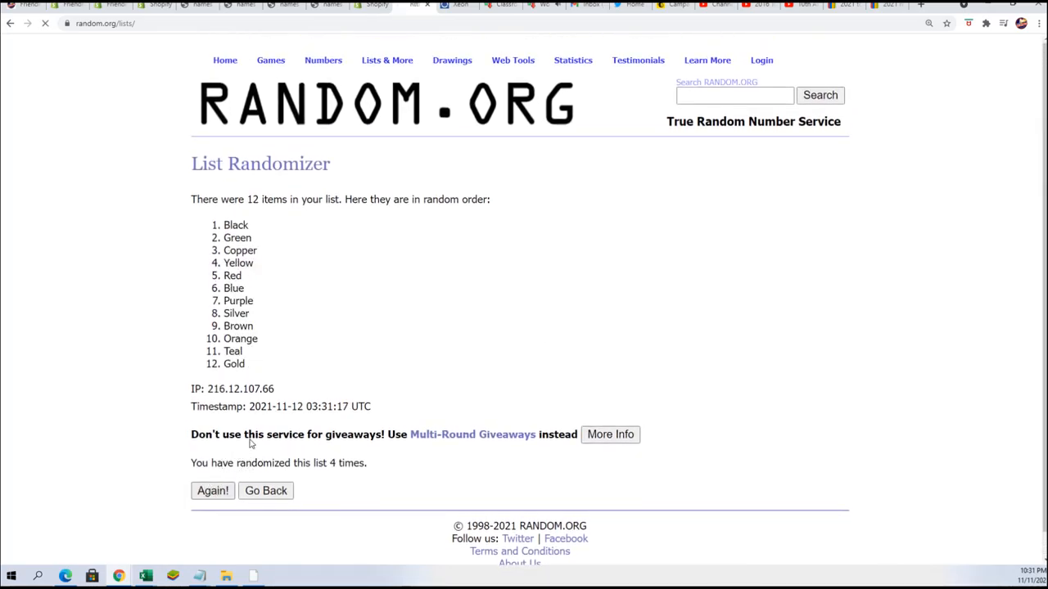
click(213, 491)
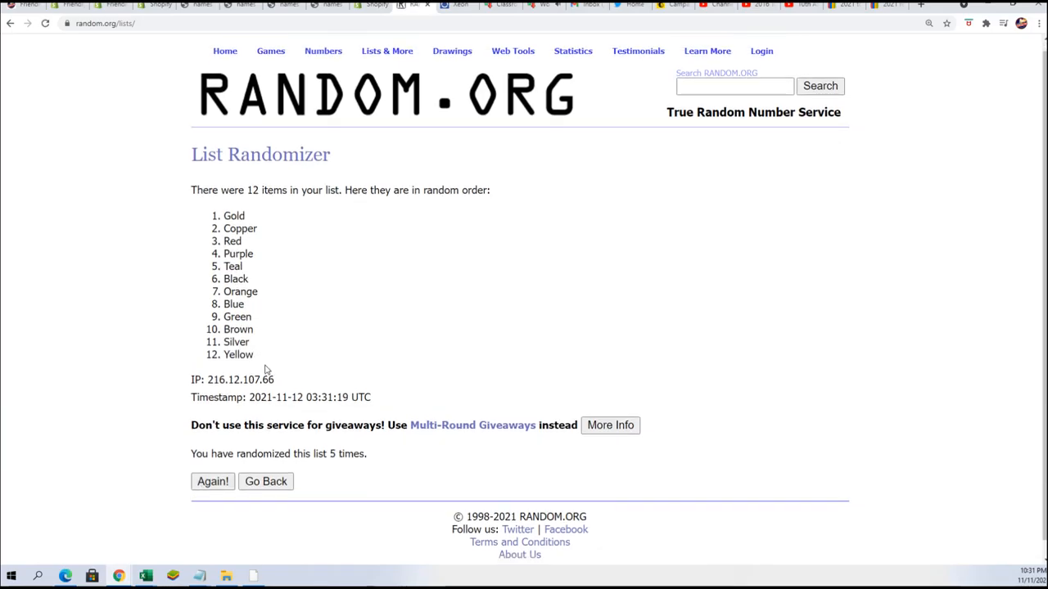
click(213, 481)
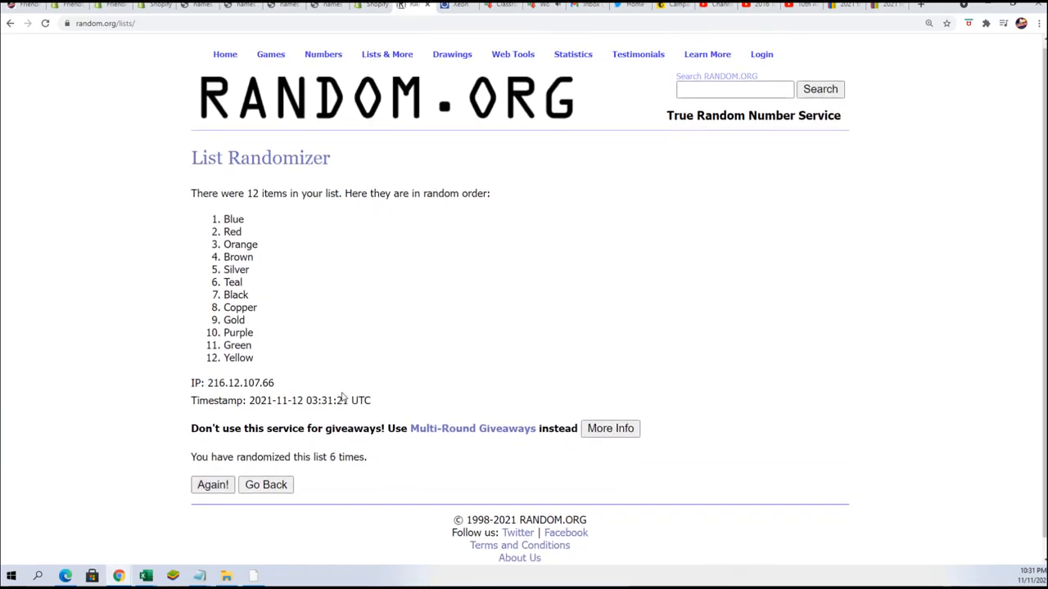
scroll(up, 3)
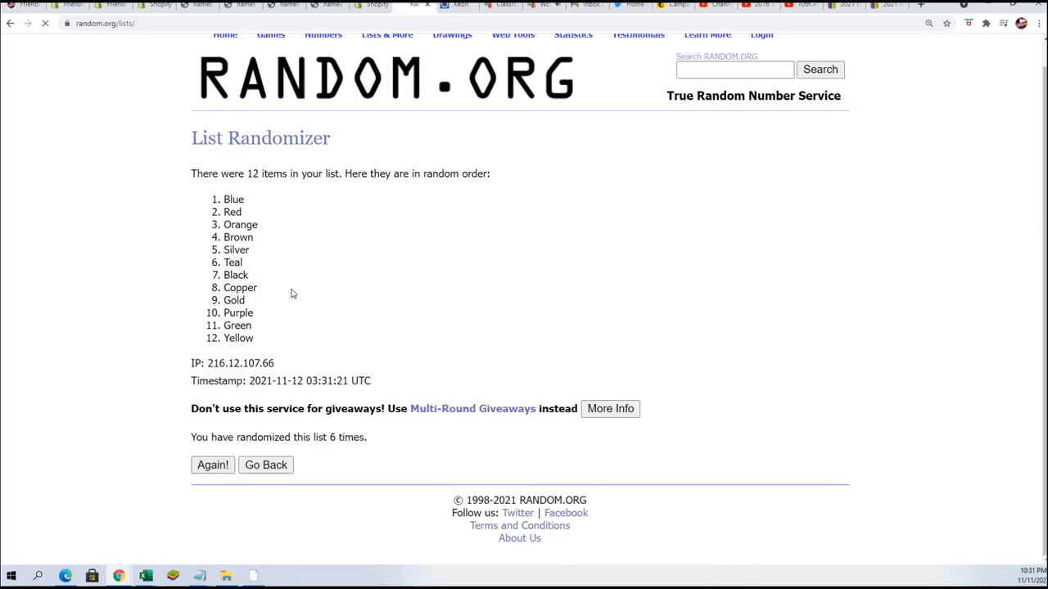
click(213, 465)
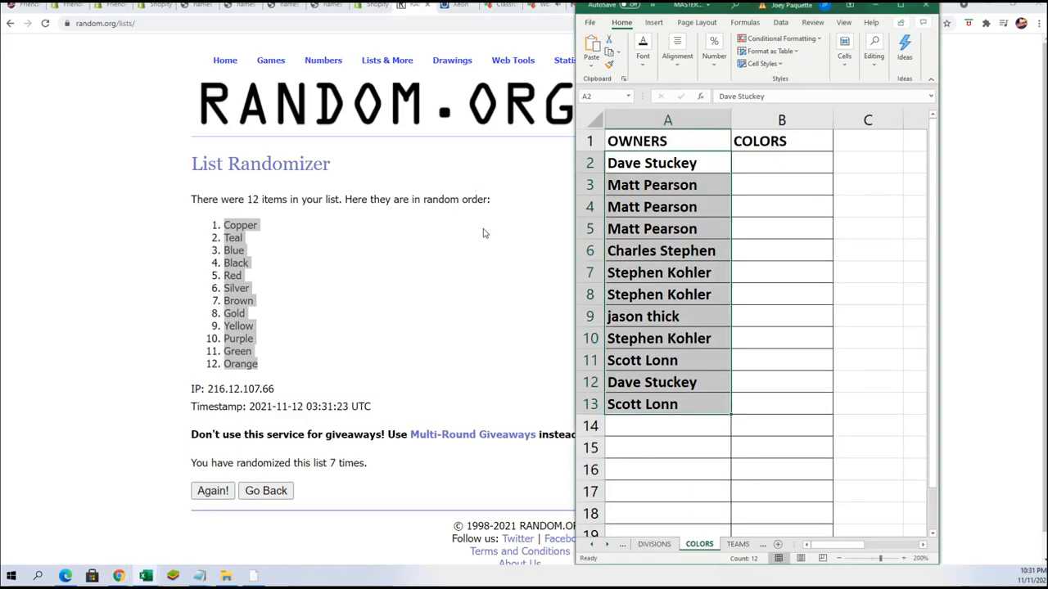
Open Paste Special on cell B2 to paste the shuffled colours as plain text under COLORS
right_click(781, 163)
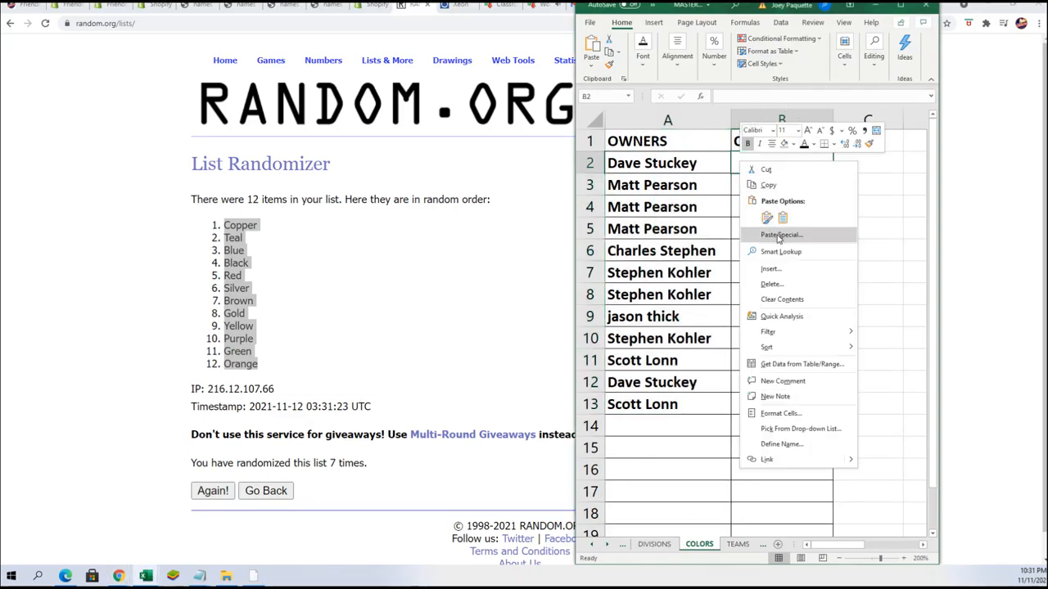
click(779, 235)
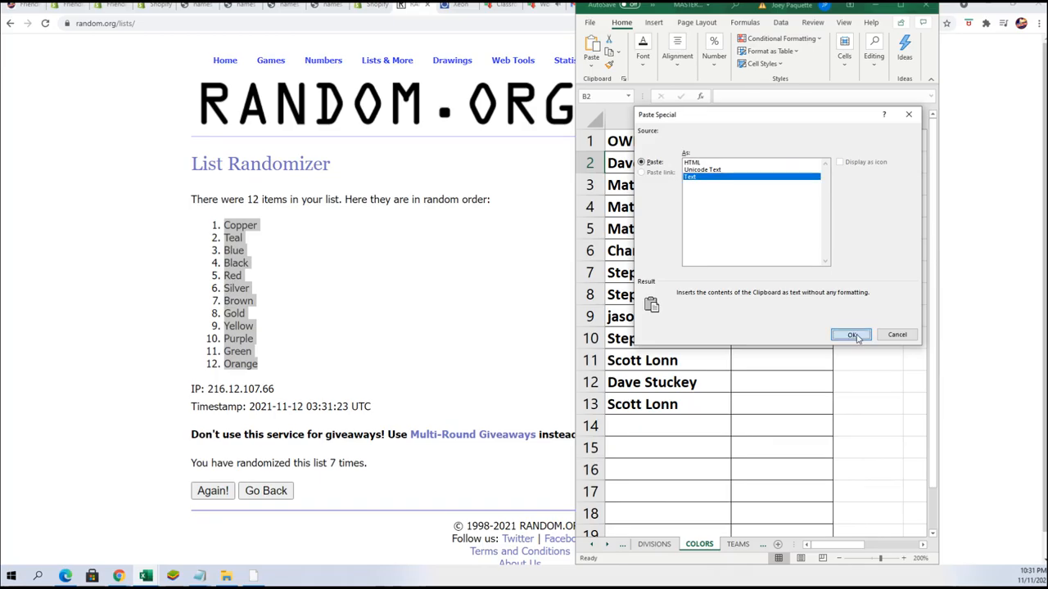